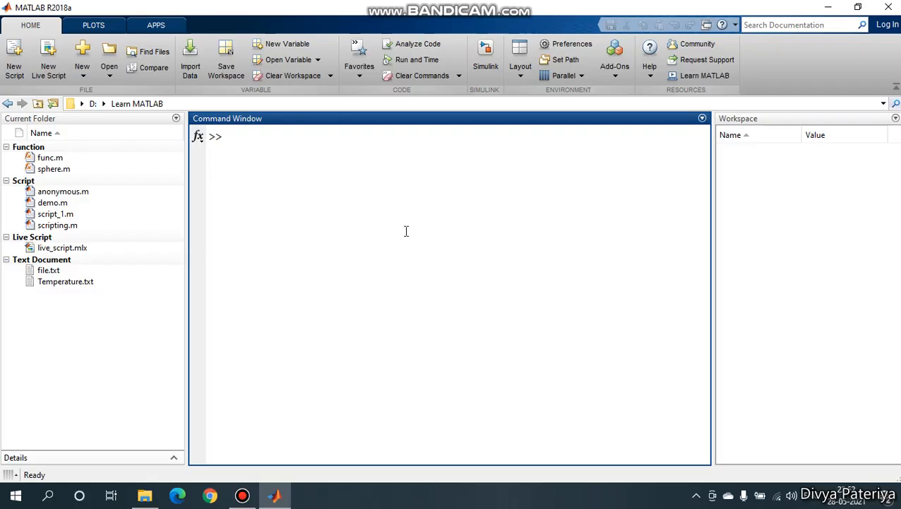
Step: Create a templated function file (Untitled2) and add a blank Untitled3 file
left_click(226, 136)
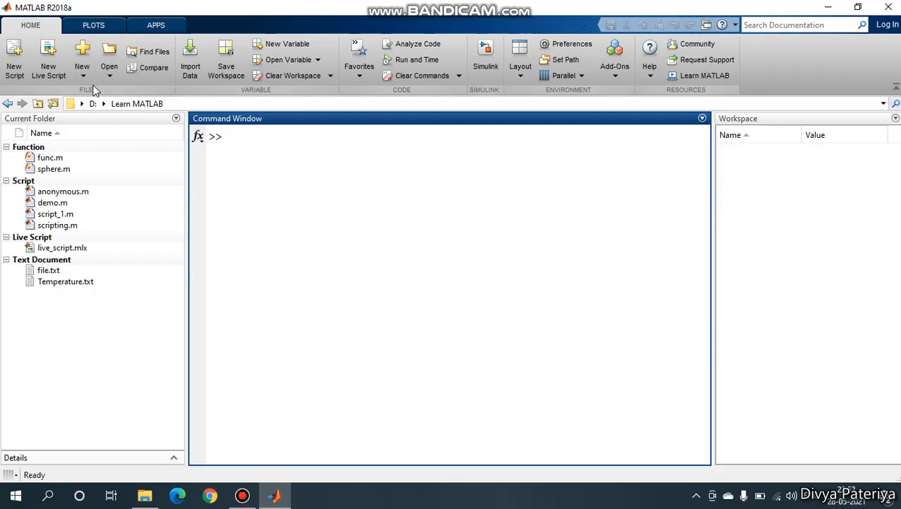
left_click(82, 56)
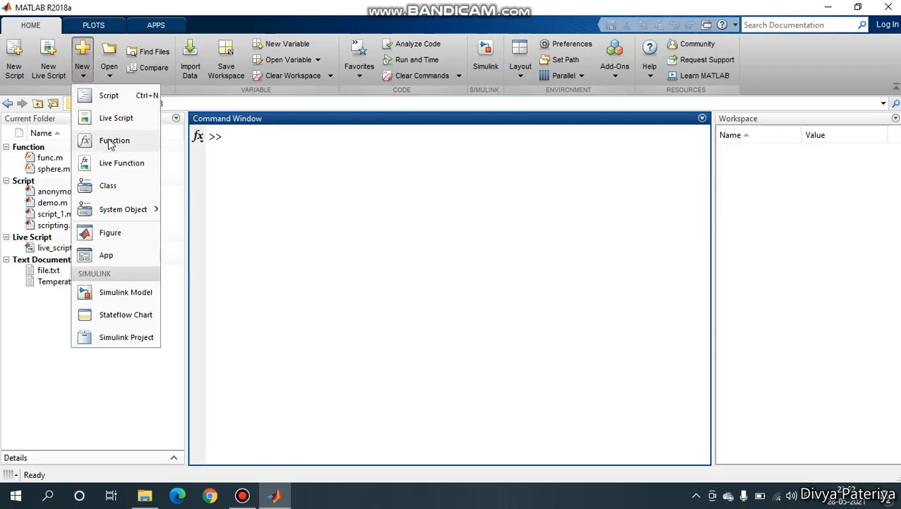
left_click(114, 140)
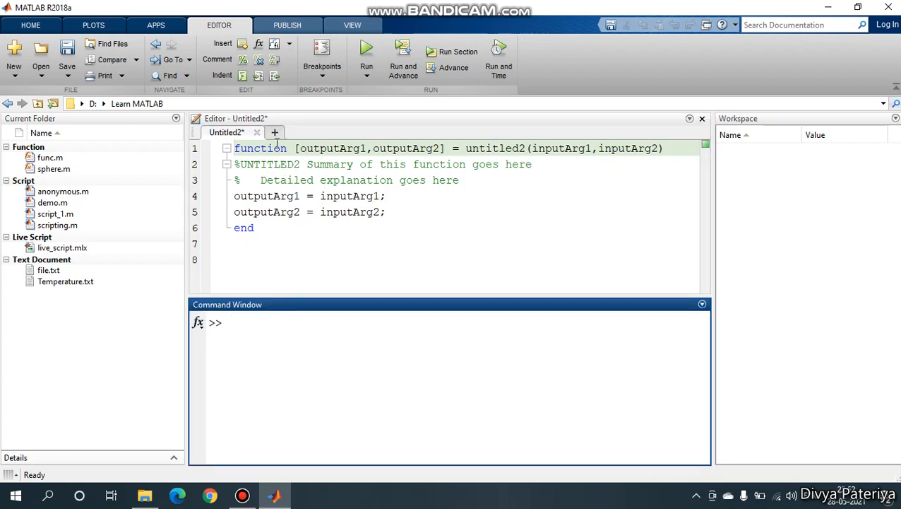
left_click(274, 132)
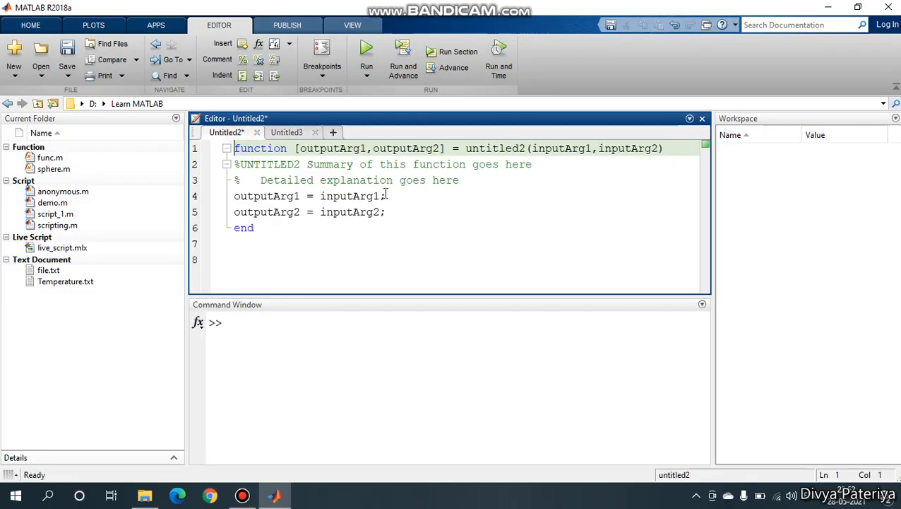
Step: Discard Untitled2's template code without saving and close the empty Untitled3 file
key("ctrl+a")
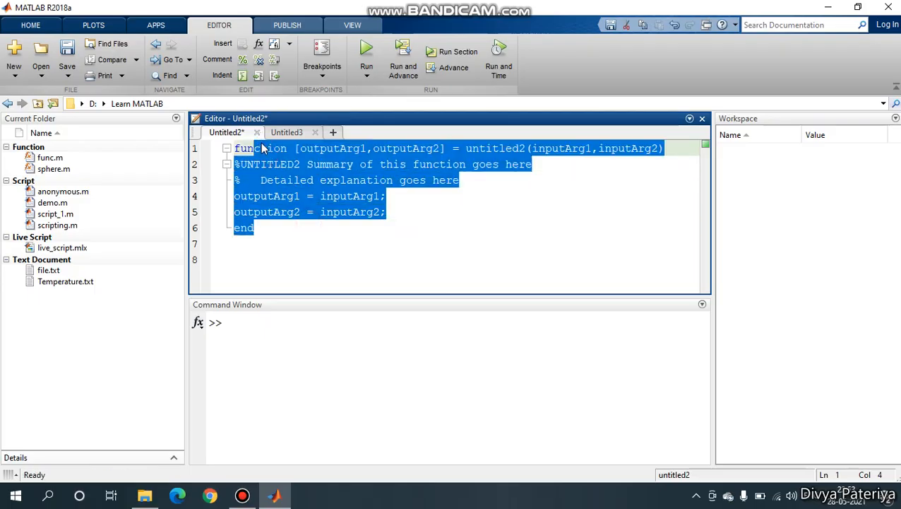
left_click(258, 132)
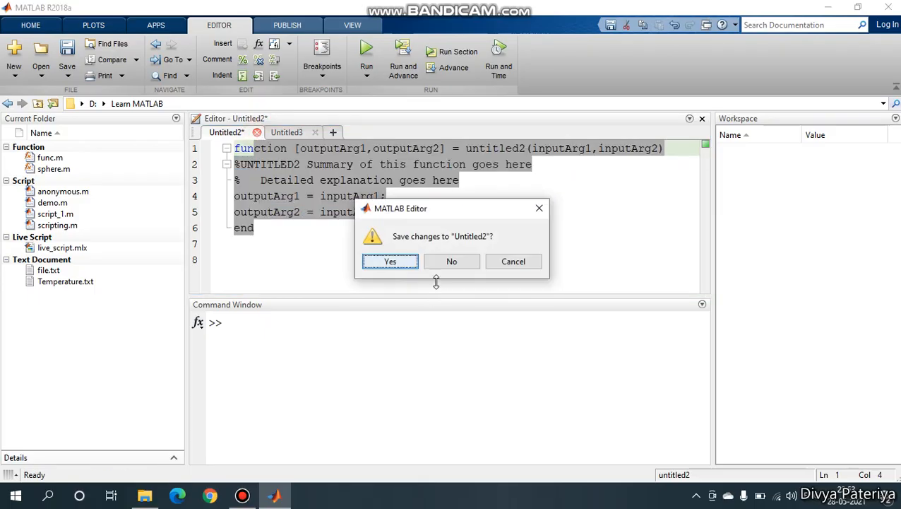
left_click(452, 261)
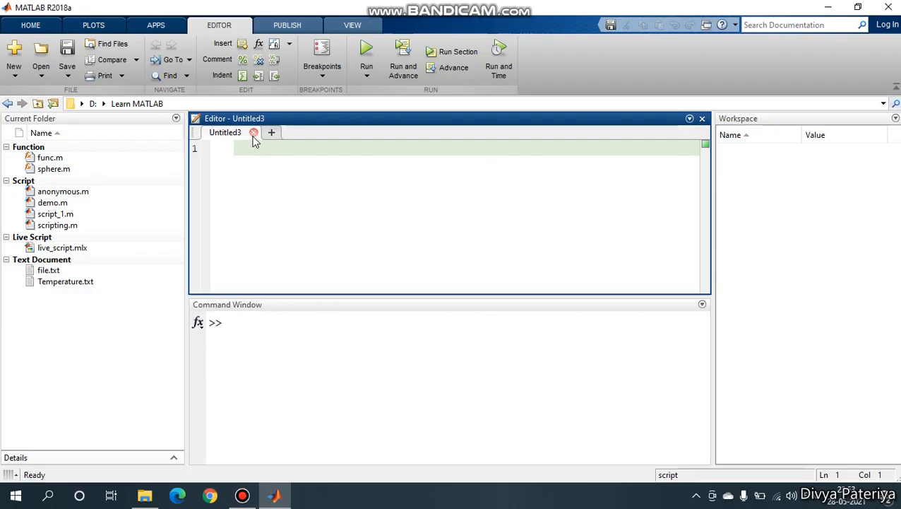
left_click(254, 132)
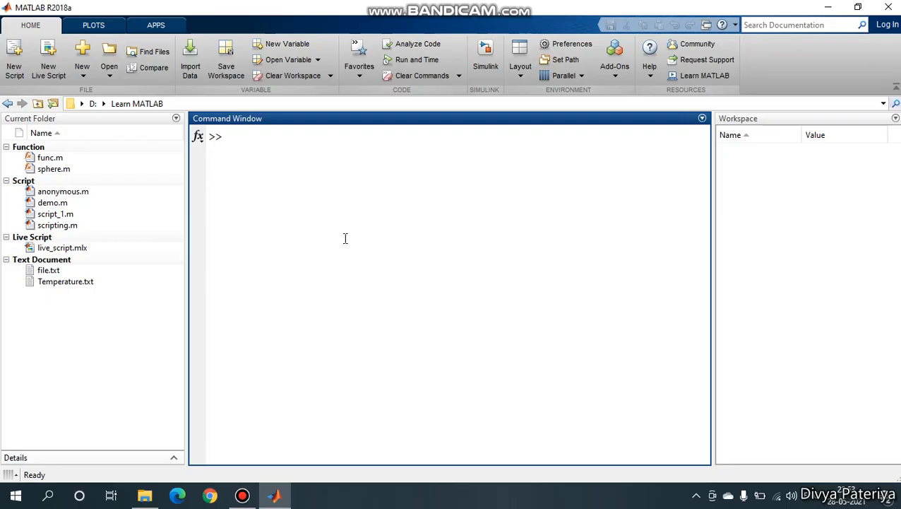
Step: Write cube = @(x) x.^3 at the Command Window prompt, unexecuted
type("cube")
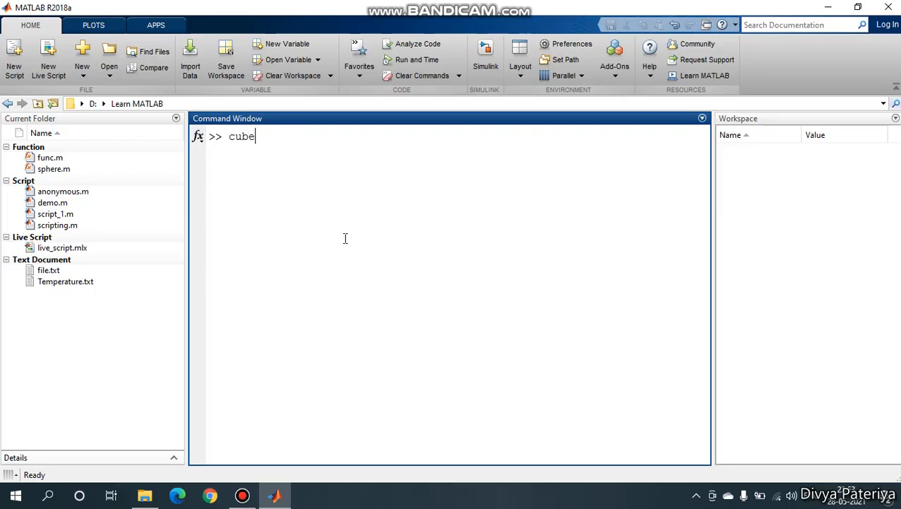
double_click(242, 136)
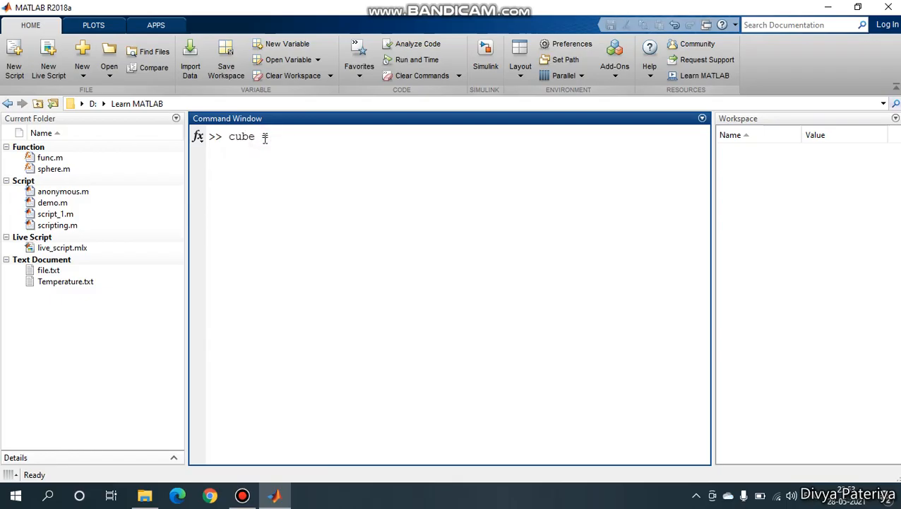
type("0")
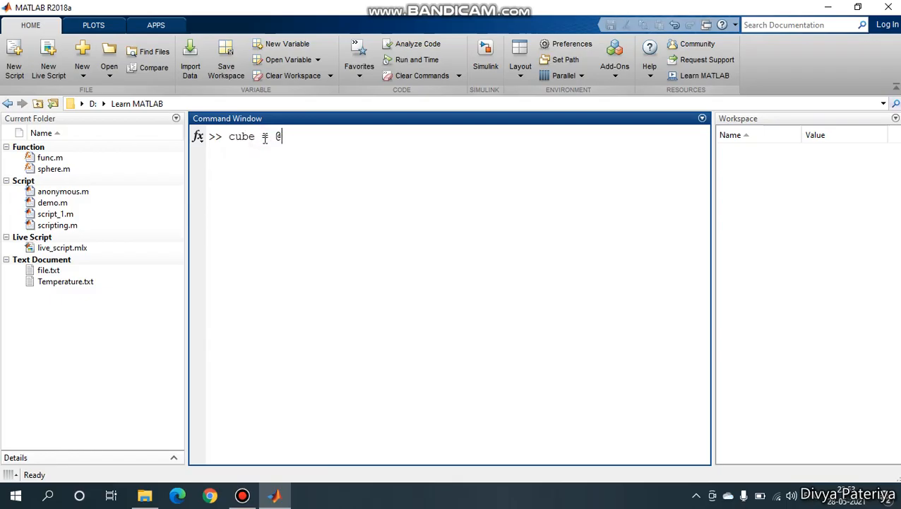
type("()")
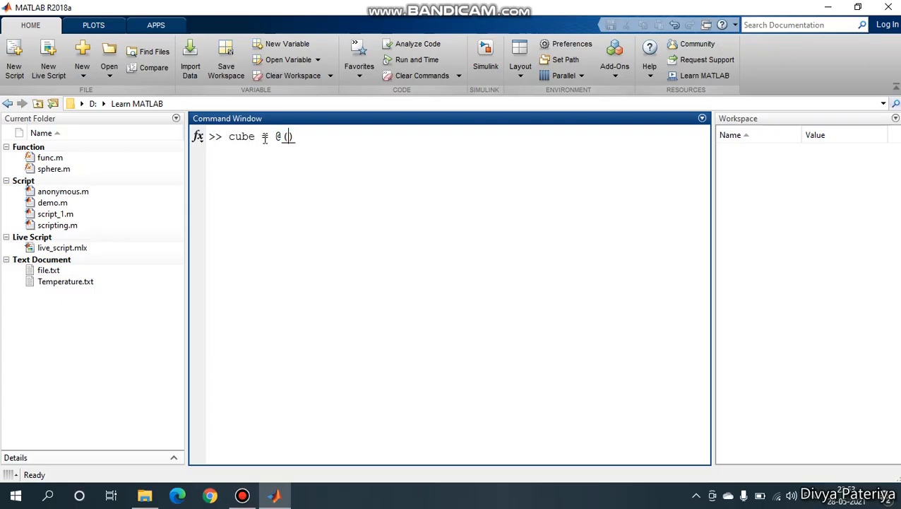
type("x")
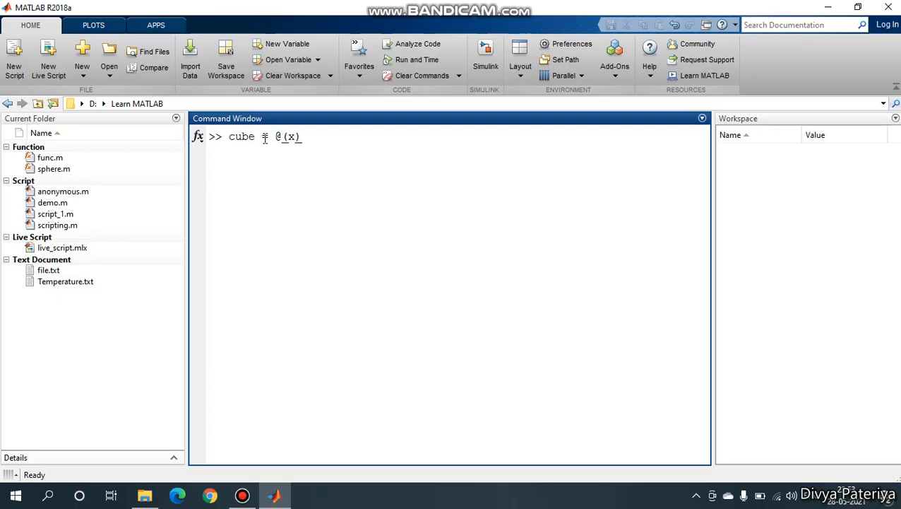
type("x.")
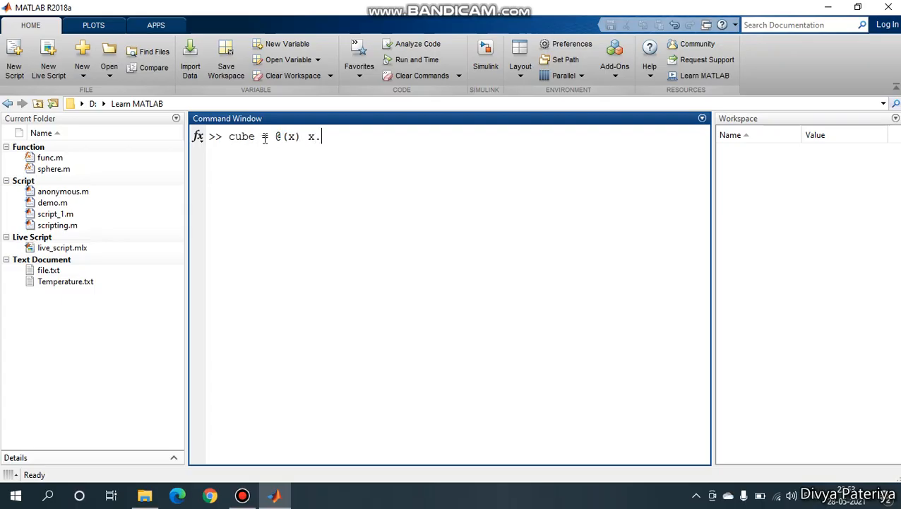
type("^2")
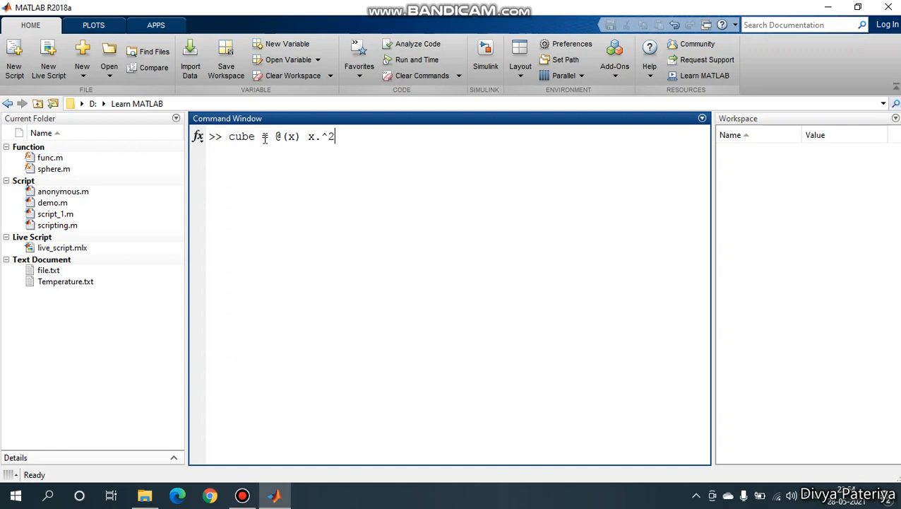
type("3")
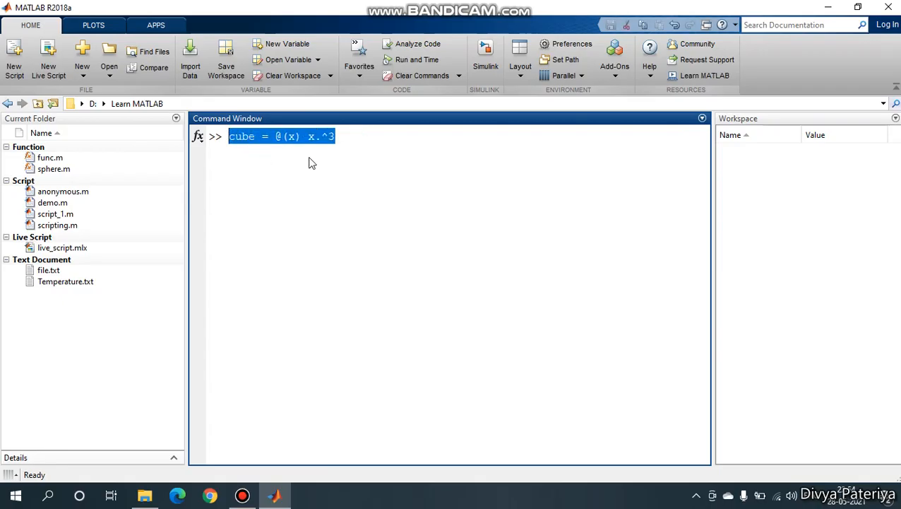
Step: Point out the name cube and input x, then run cube = @(x) x.^3;
left_click(264, 136)
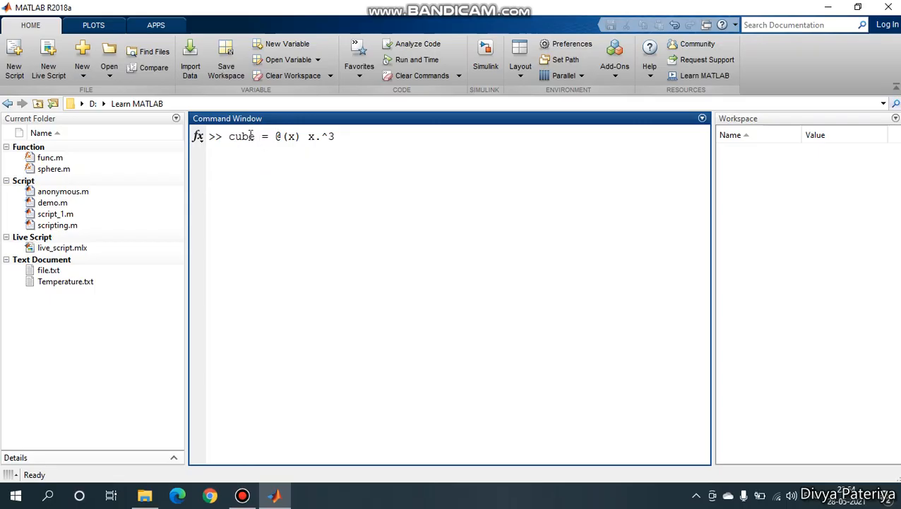
double_click(242, 136)
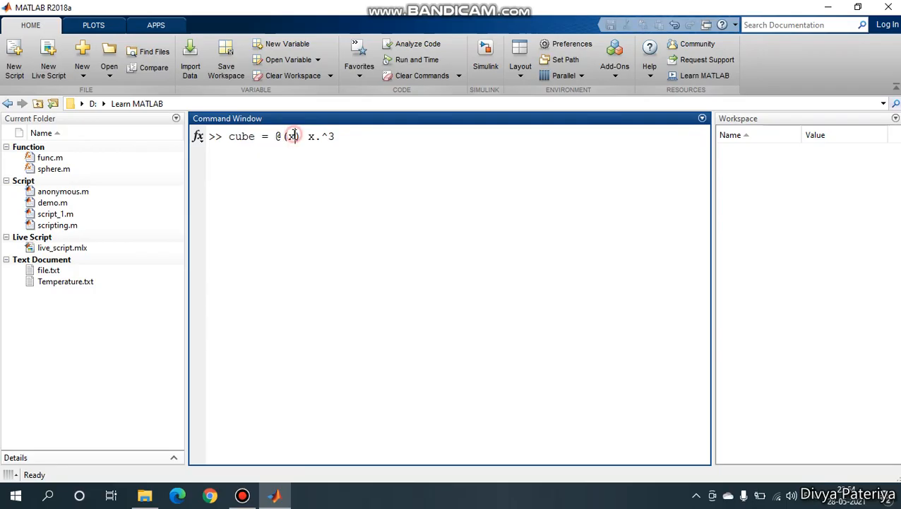
double_click(292, 135)
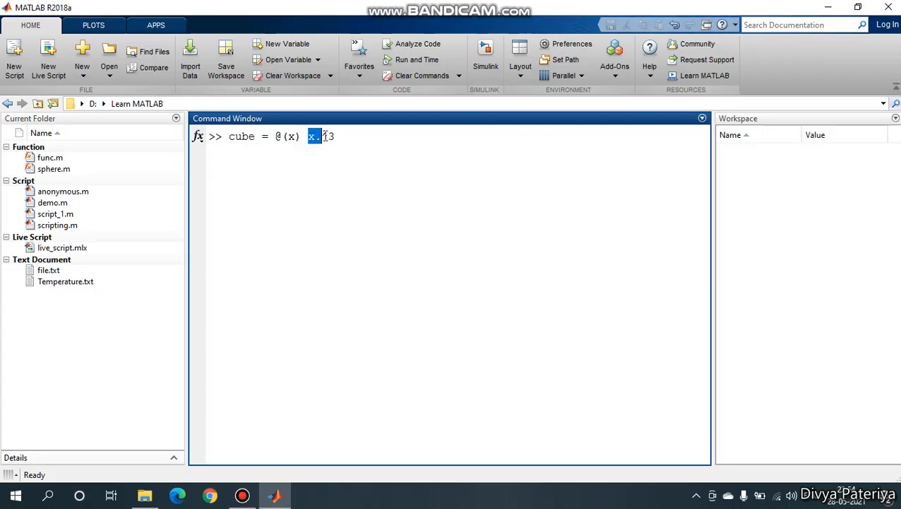
type(".^3")
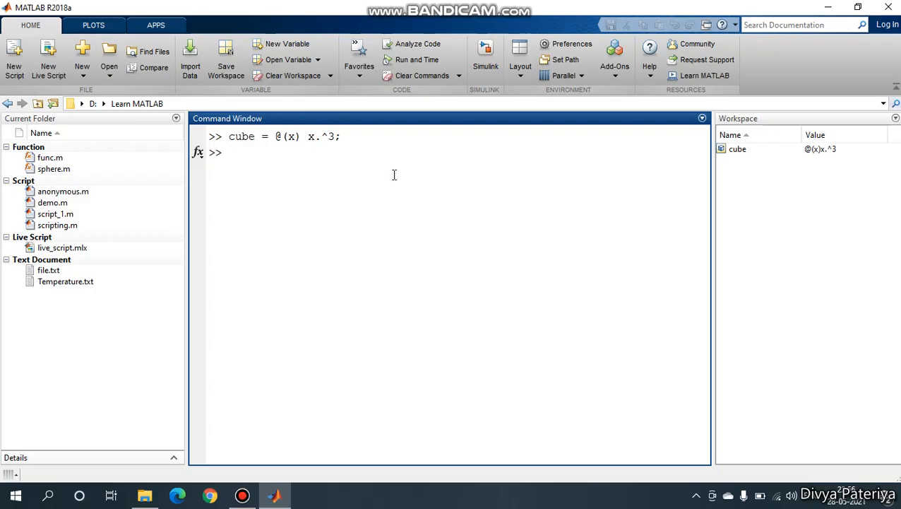
Step: Evaluate cube(6), which returns ans = 216
type("cube")
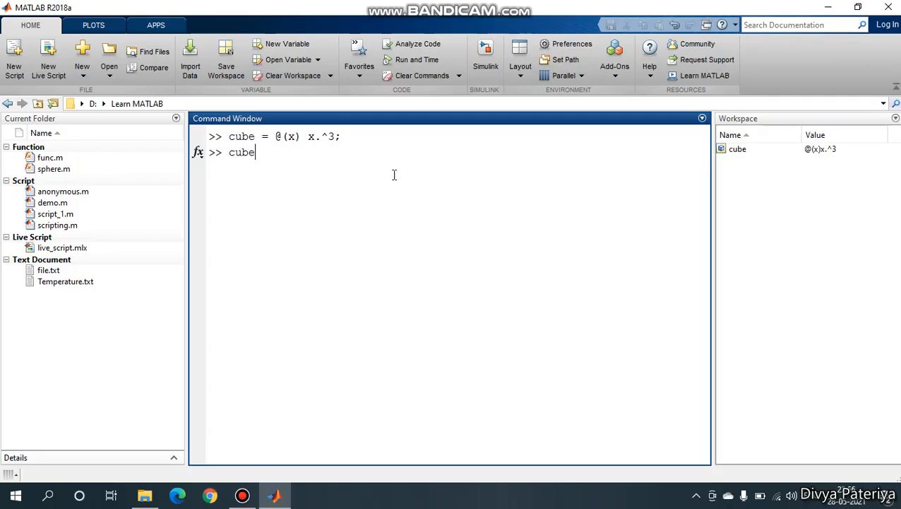
type("(")
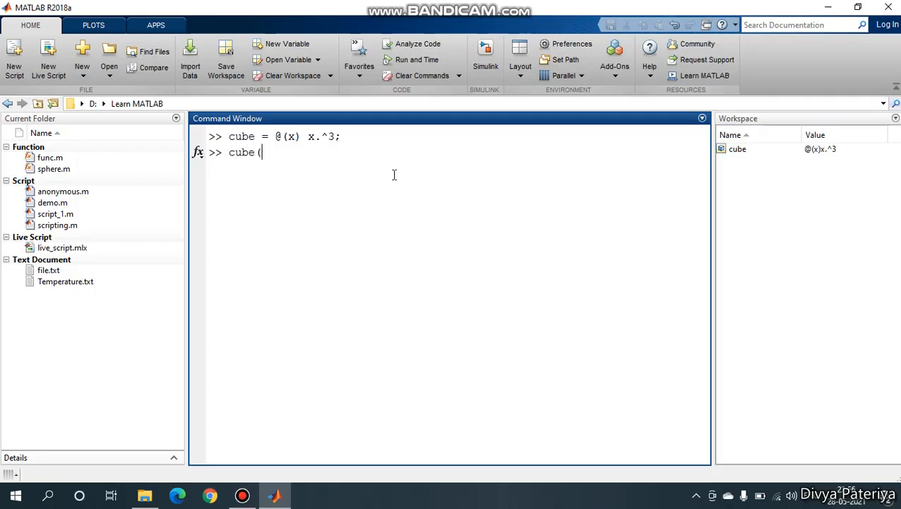
type(")")
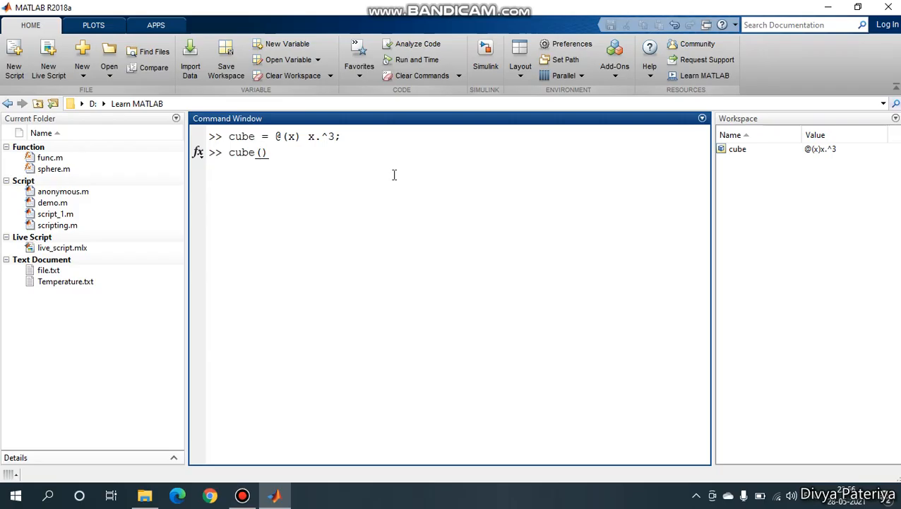
double_click(290, 136)
type("6")
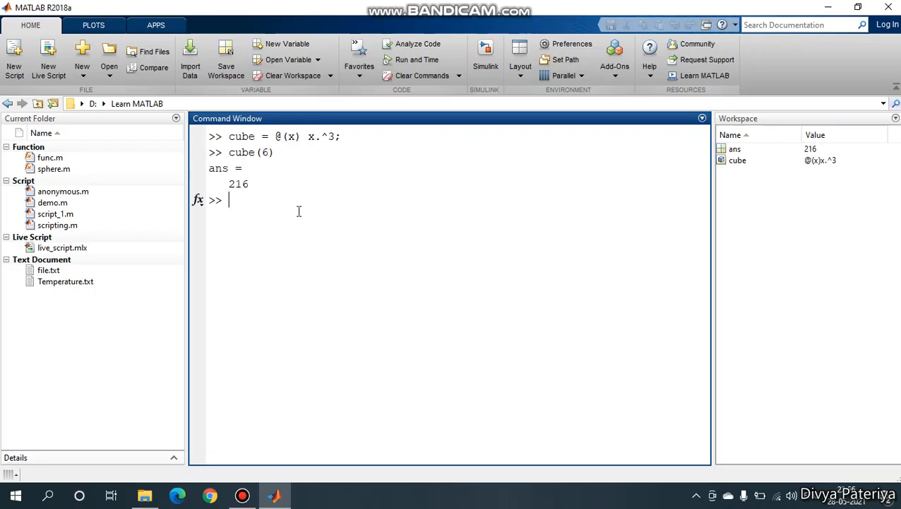
mouse_move(349, 174)
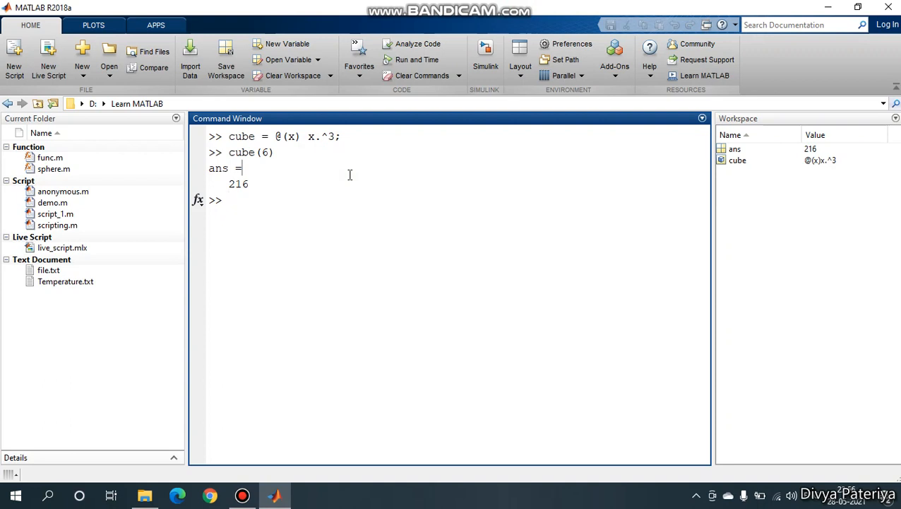
mouse_move(322, 137)
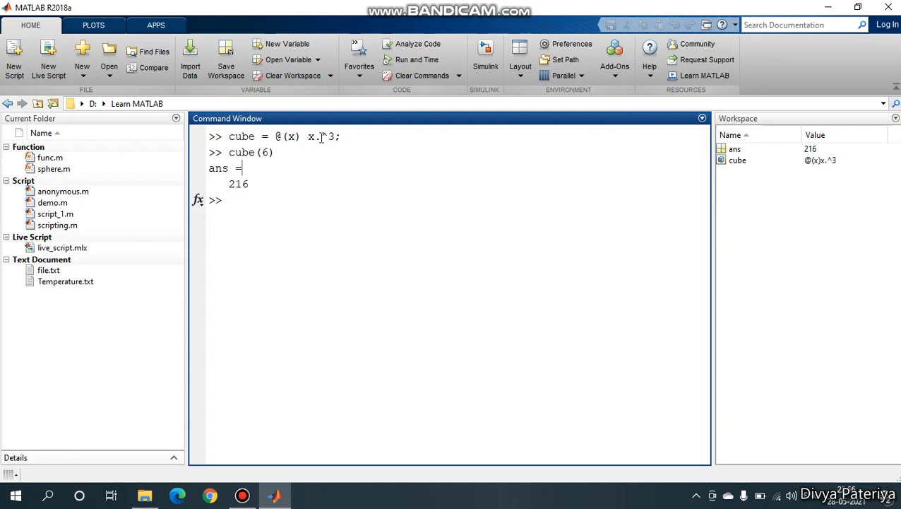
Step: Define the vector x = [1 3 5] in the Command Window
double_click(316, 135)
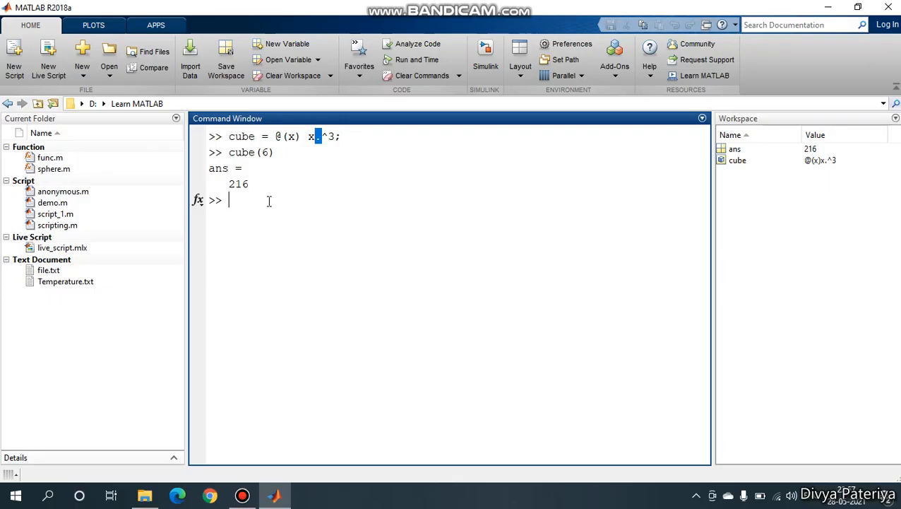
type("x=[")
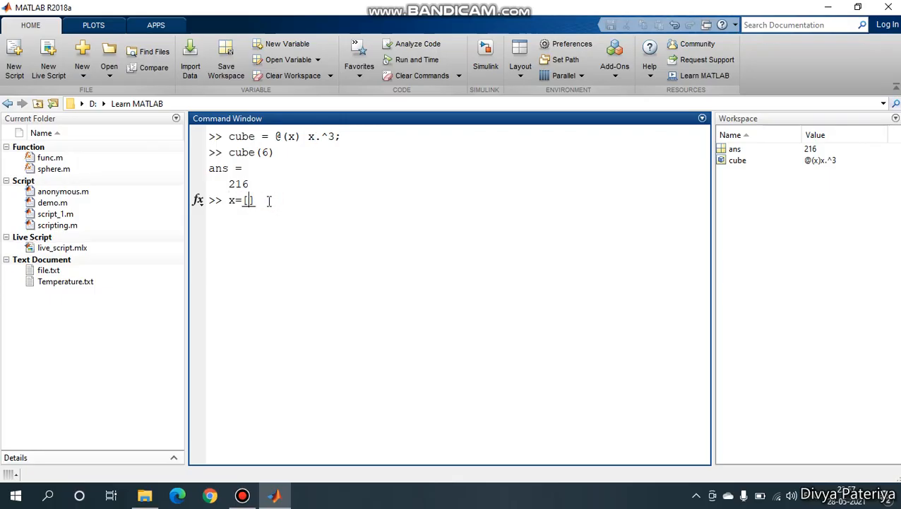
type("[")
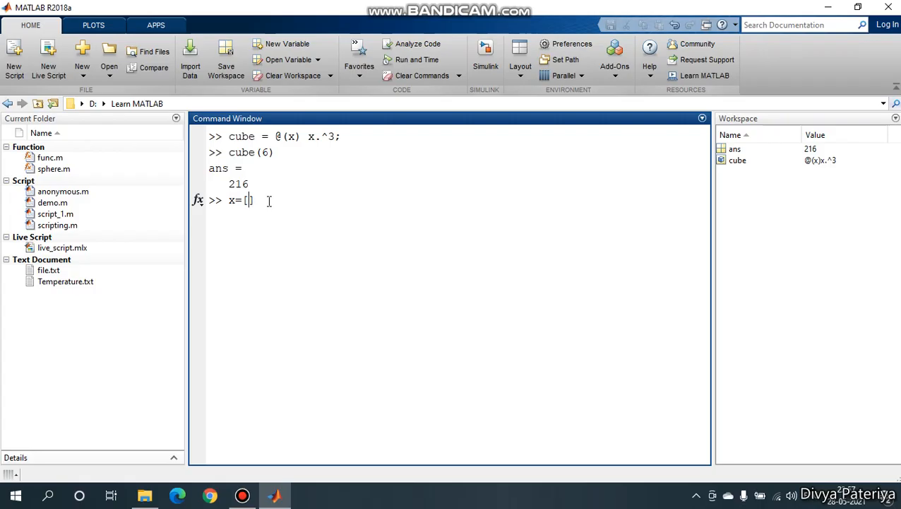
type("1 3")
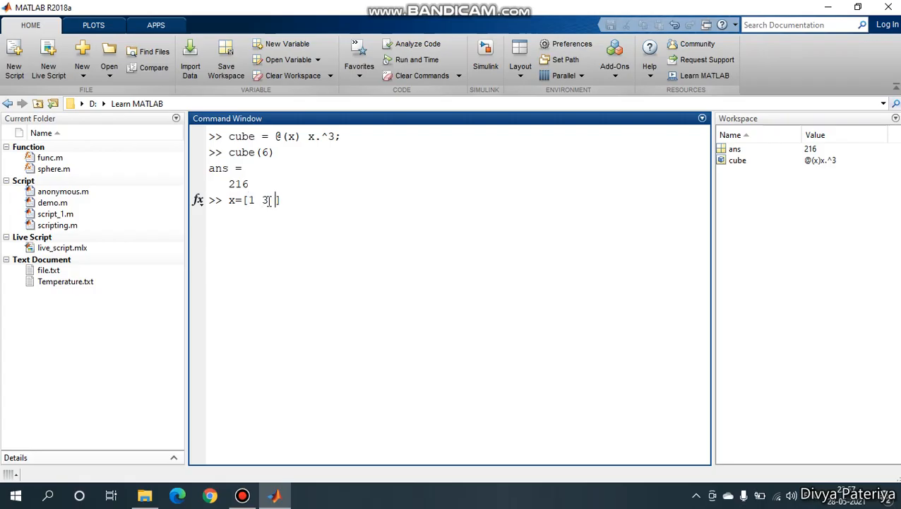
type("5]")
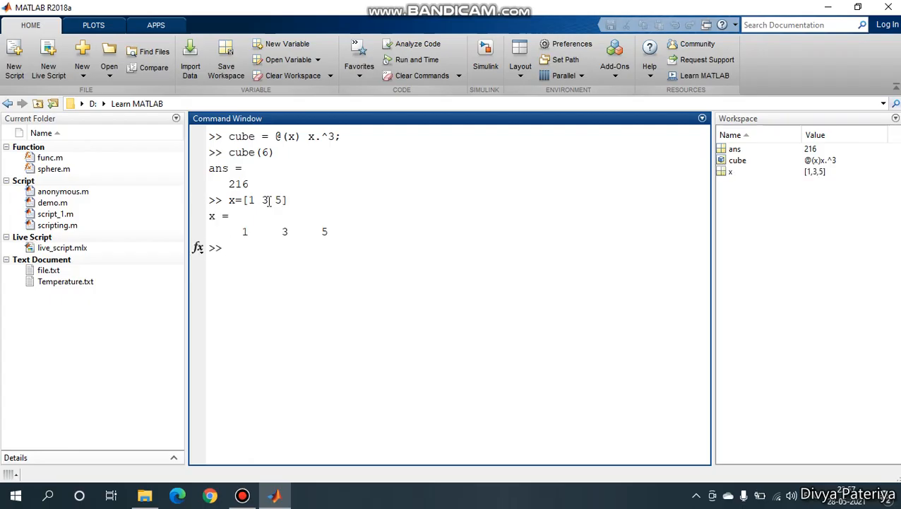
Step: Apply cube to x, returning 1 27 125
type("cube")
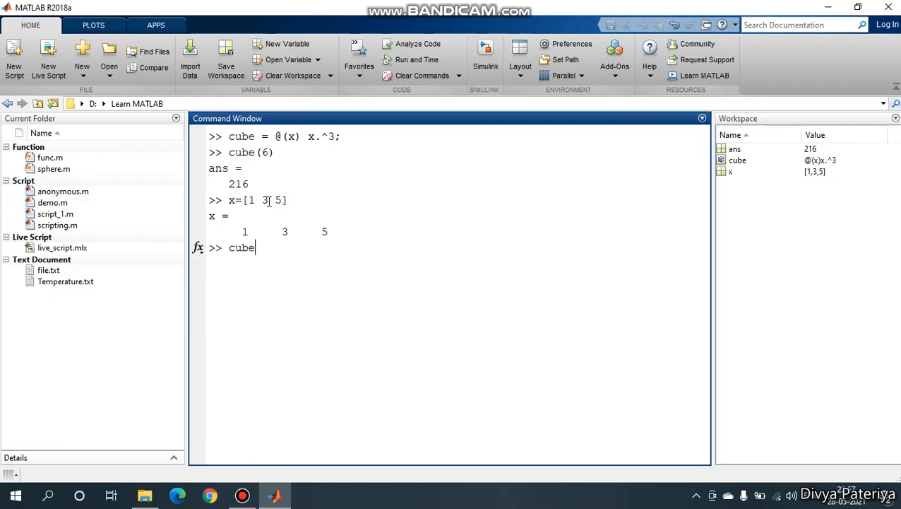
type("()")
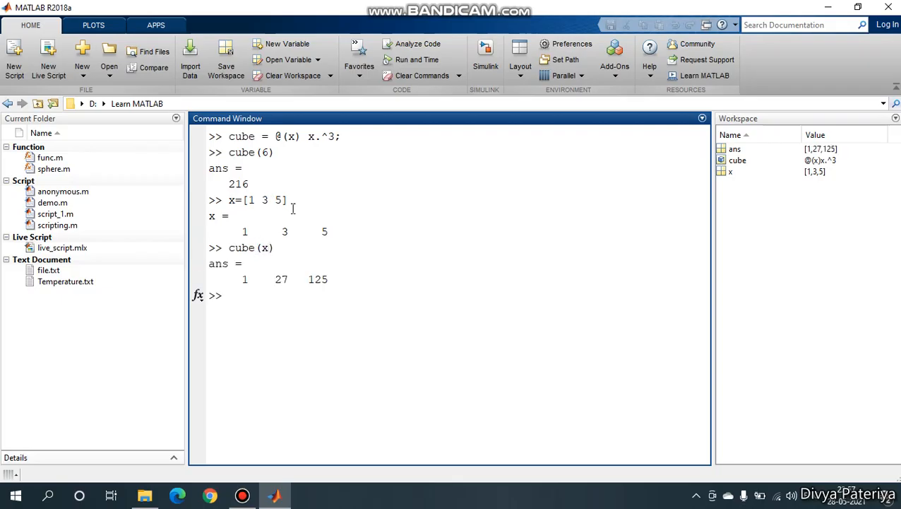
double_click(245, 279)
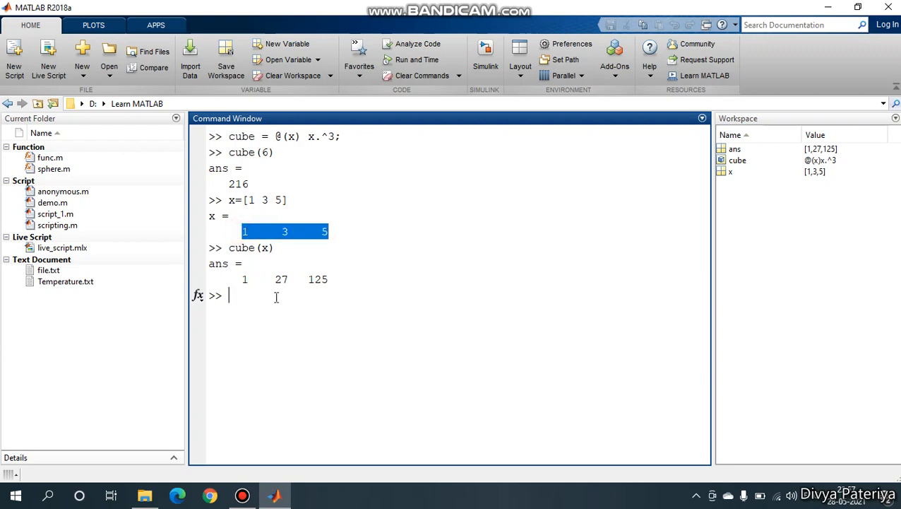
mouse_move(252, 317)
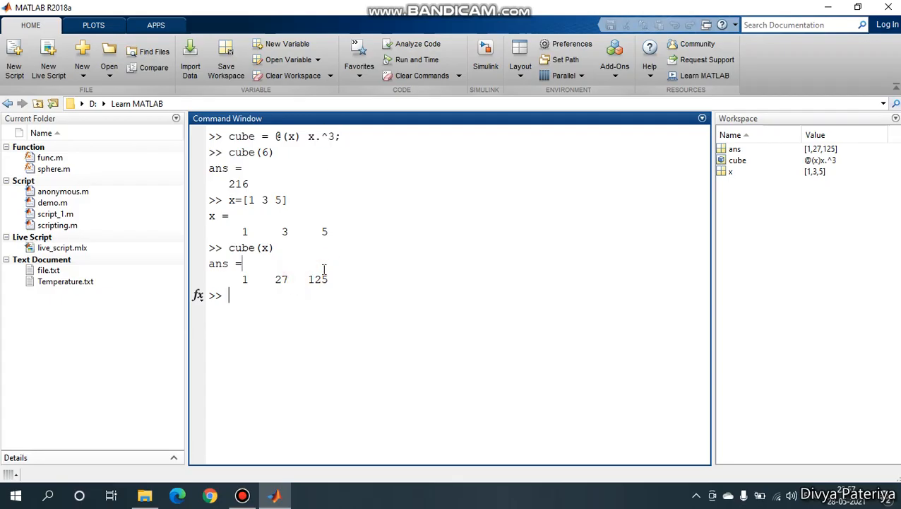
double_click(240, 135)
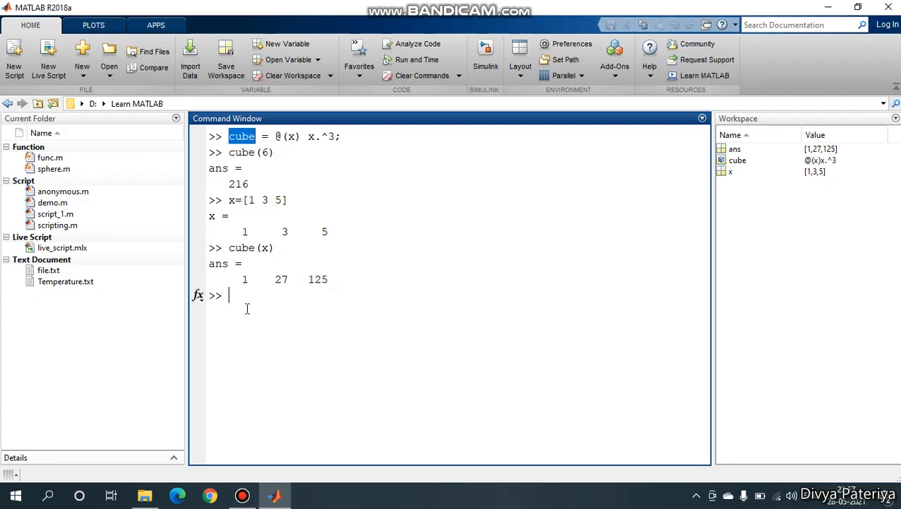
Step: Clear the Command Window and assign a = 1, b = 2 and c = 3
left_click(422, 75)
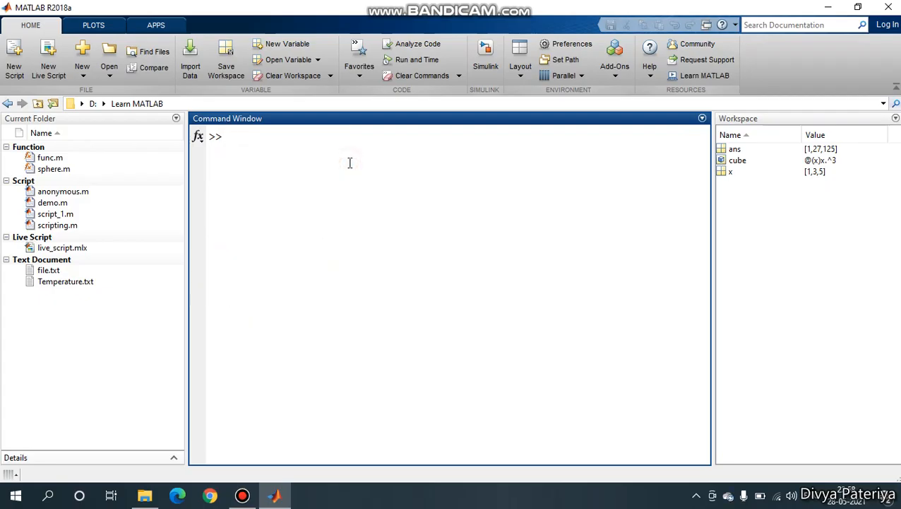
type("a = 1;")
type("b")
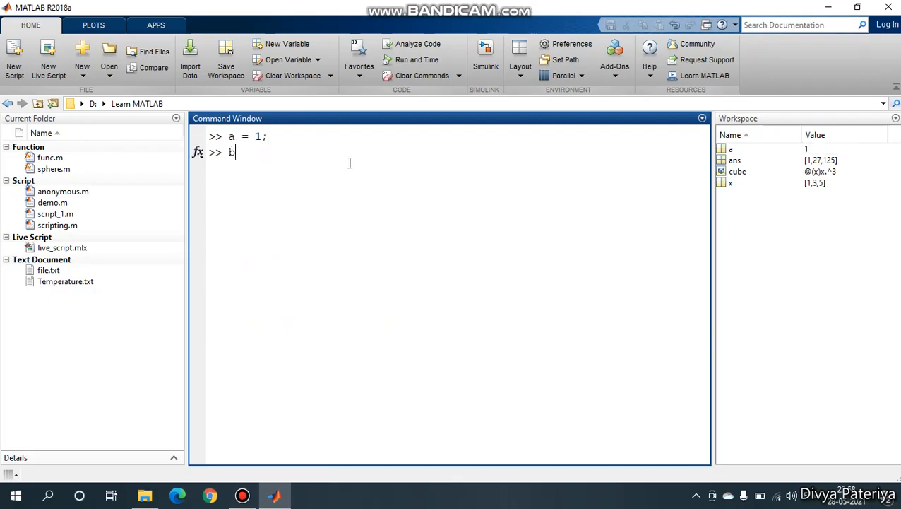
key("enter")
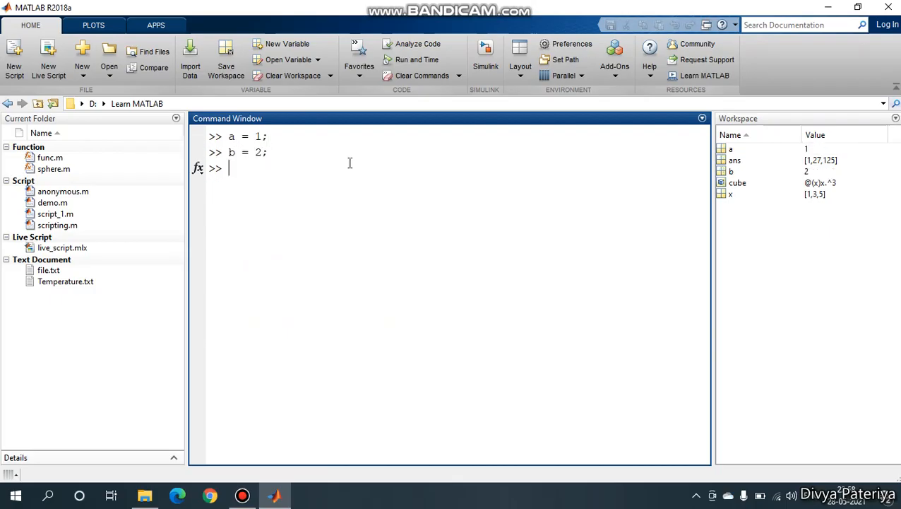
type("c = 3;")
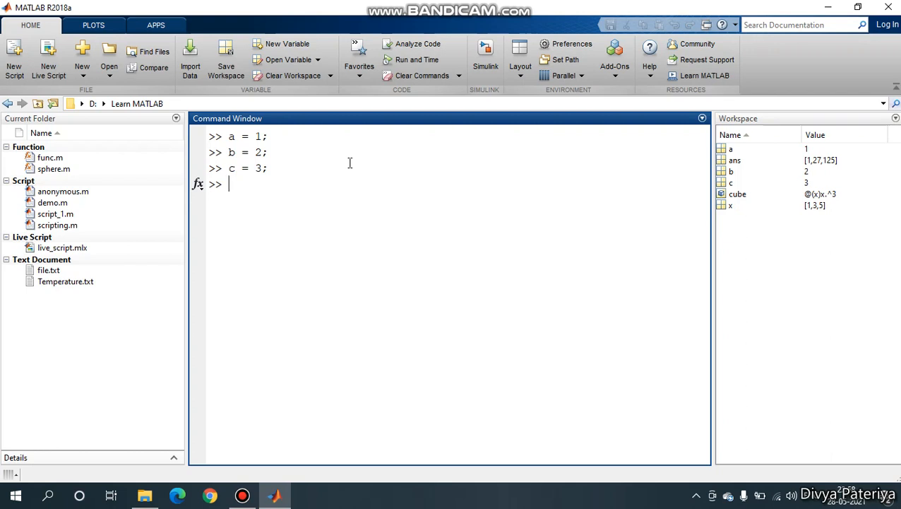
Step: Run parabola = @(x) a*x^2+b*x+c; to define the quadratic function
type("parabola =")
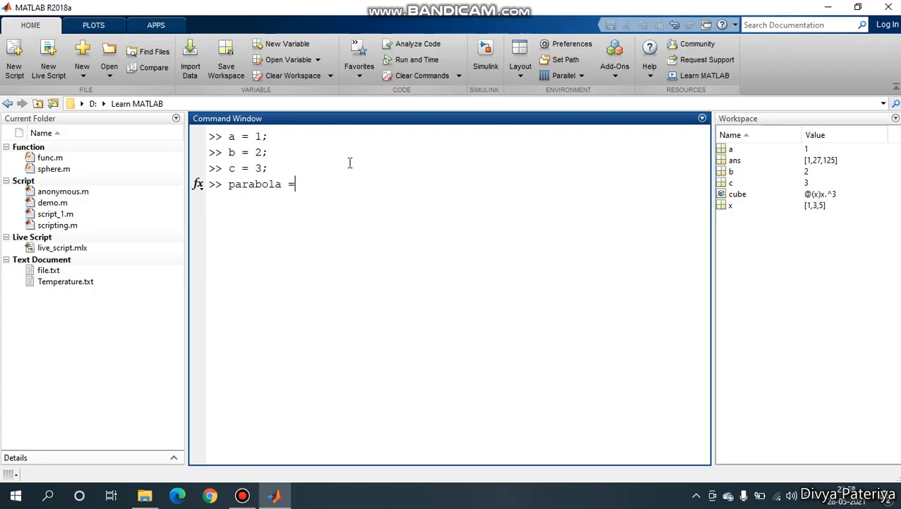
type("@")
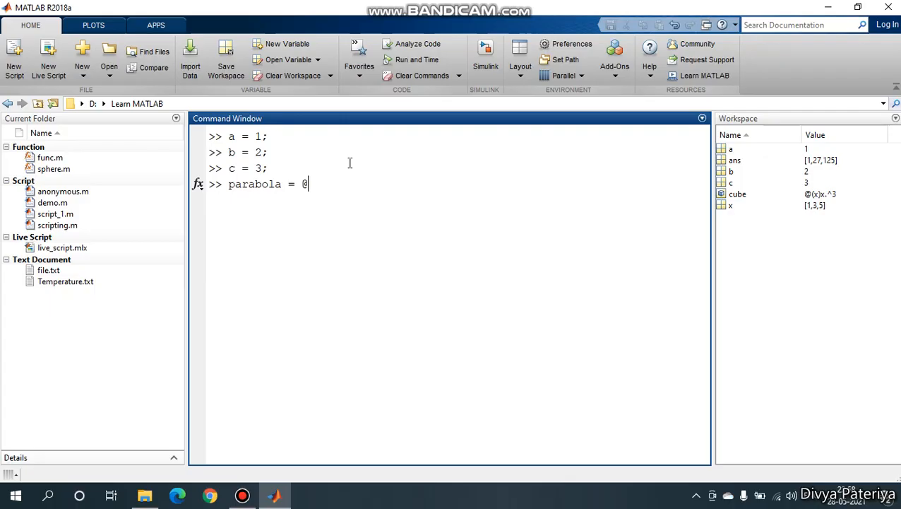
type("(")
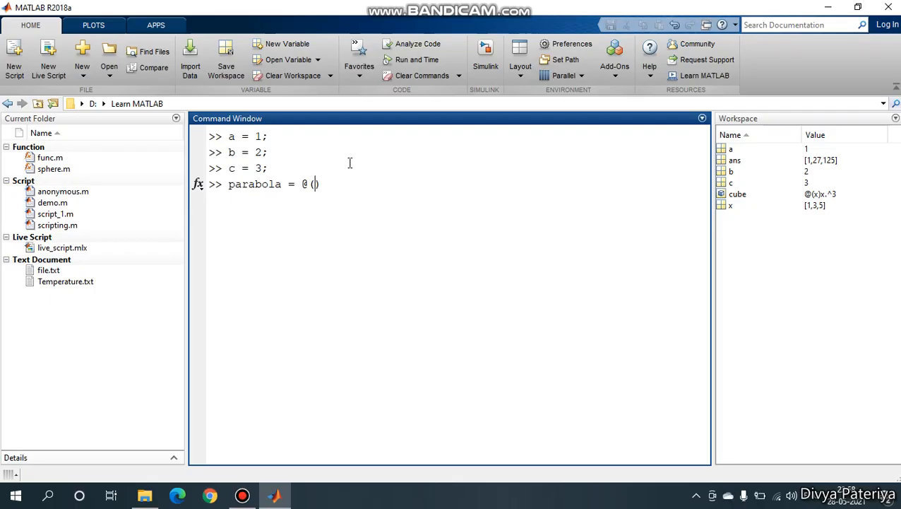
type("x")
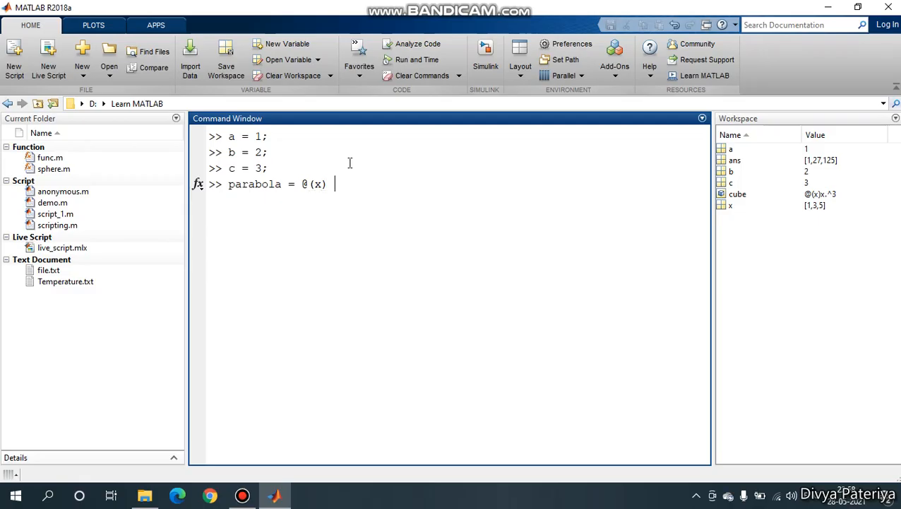
type("a")
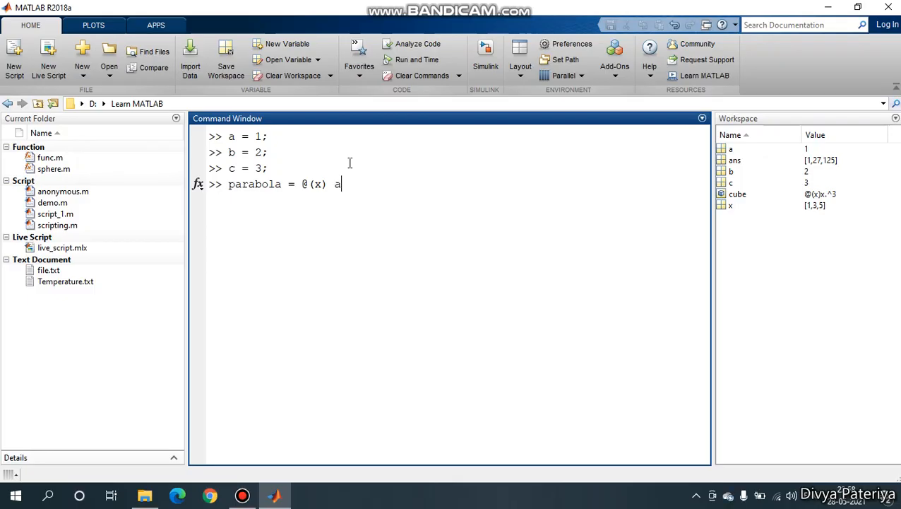
type("*x")
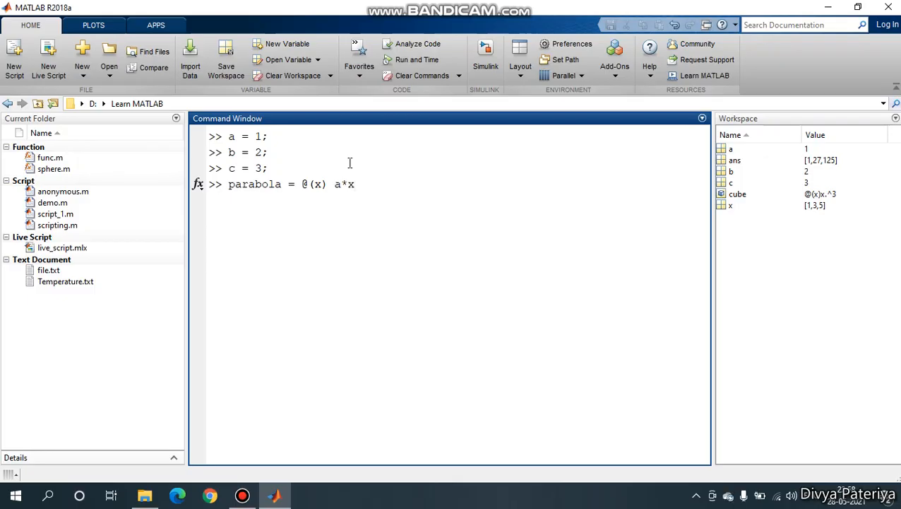
type("^2+")
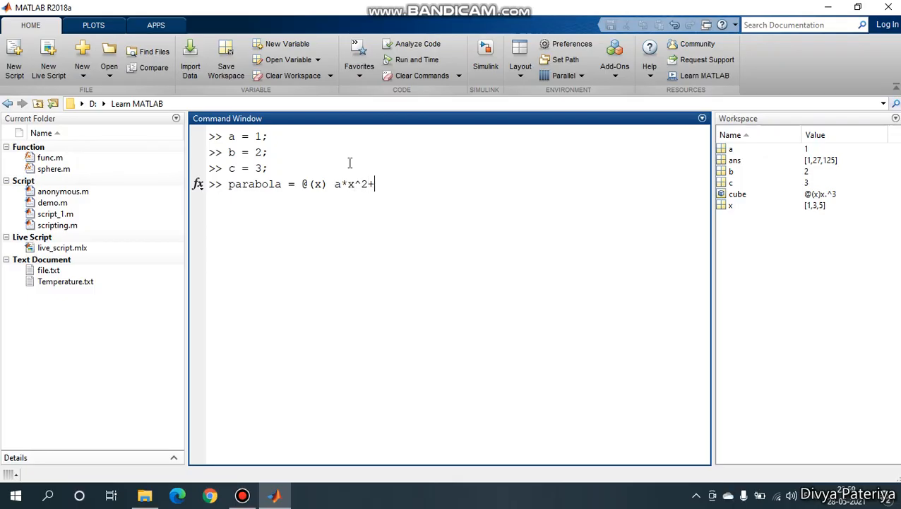
type("b*x")
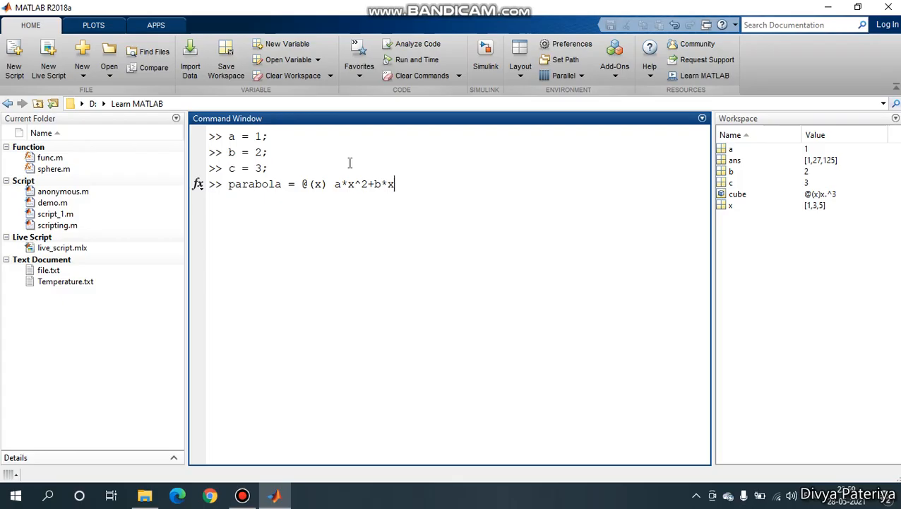
type("+c;")
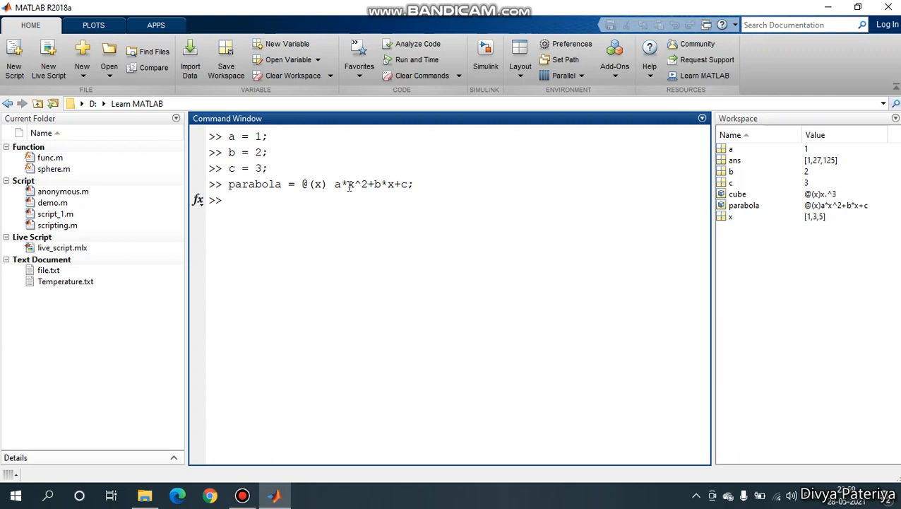
double_click(351, 183)
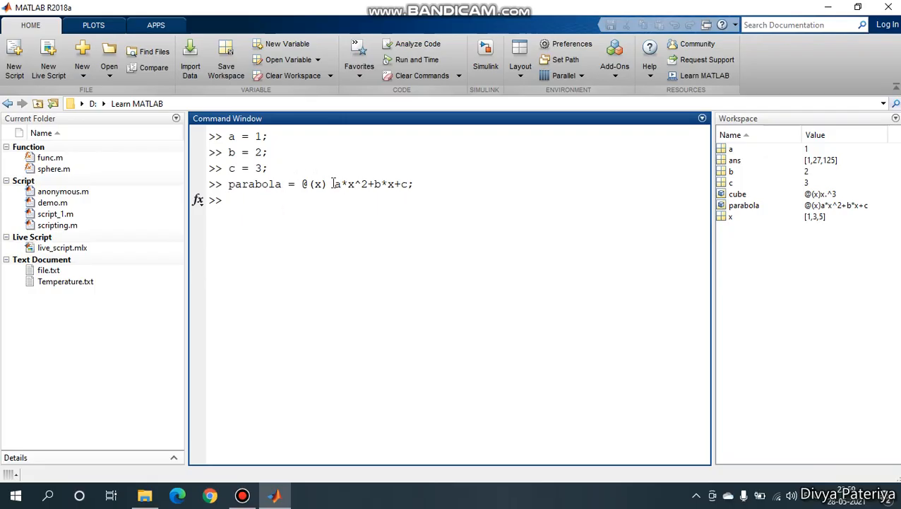
Step: Highlight the formula a*x^2+b*x+c and write parabola(5) at the prompt
left_click_drag(333, 184, 414, 183)
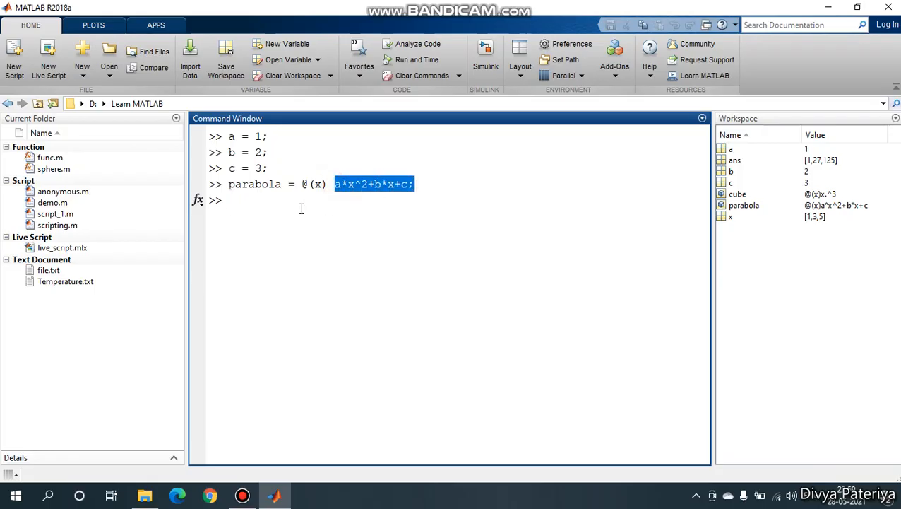
type("para")
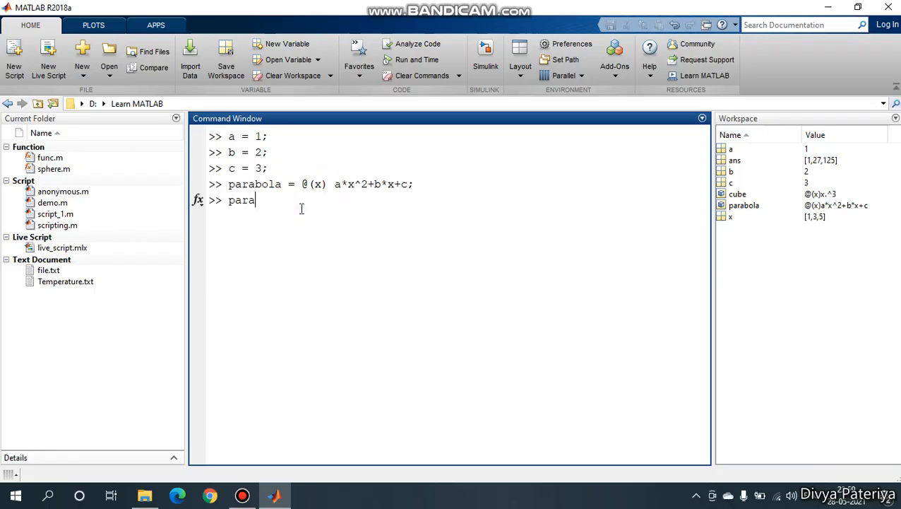
type("bola(")
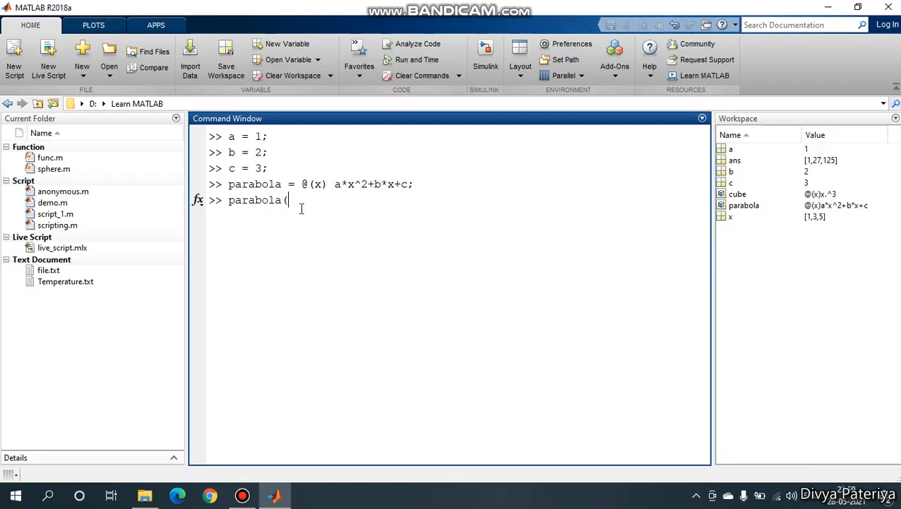
type(")")
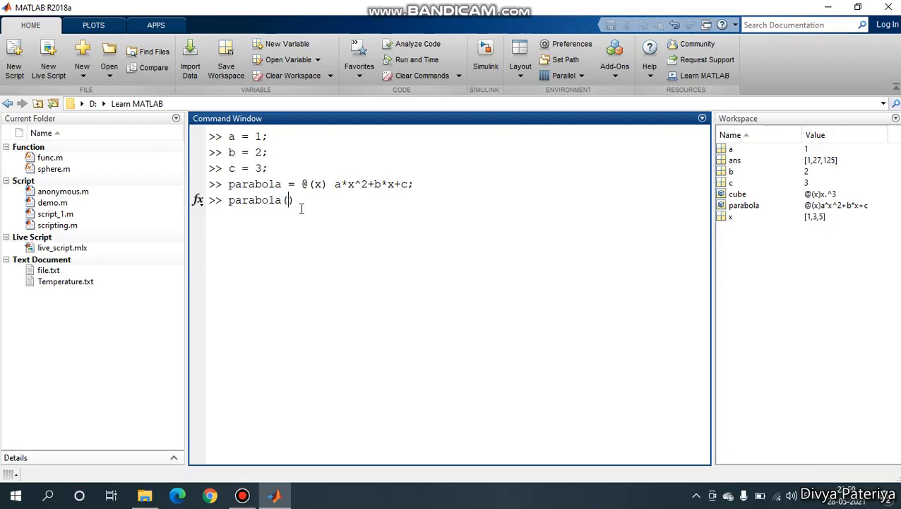
type("5")
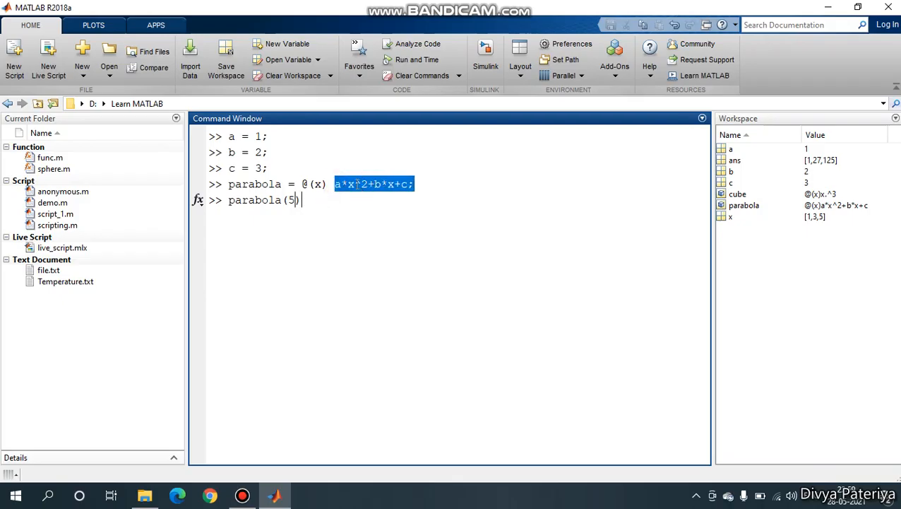
left_click(364, 184)
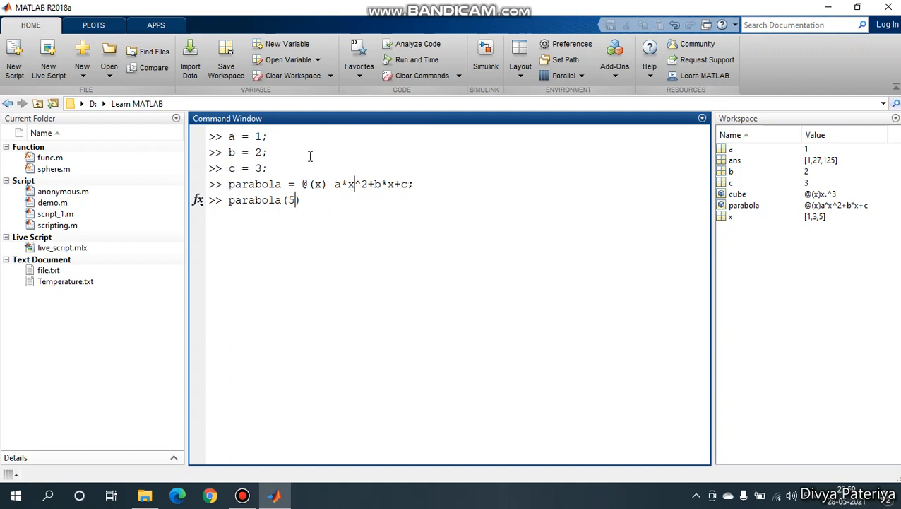
type(")")
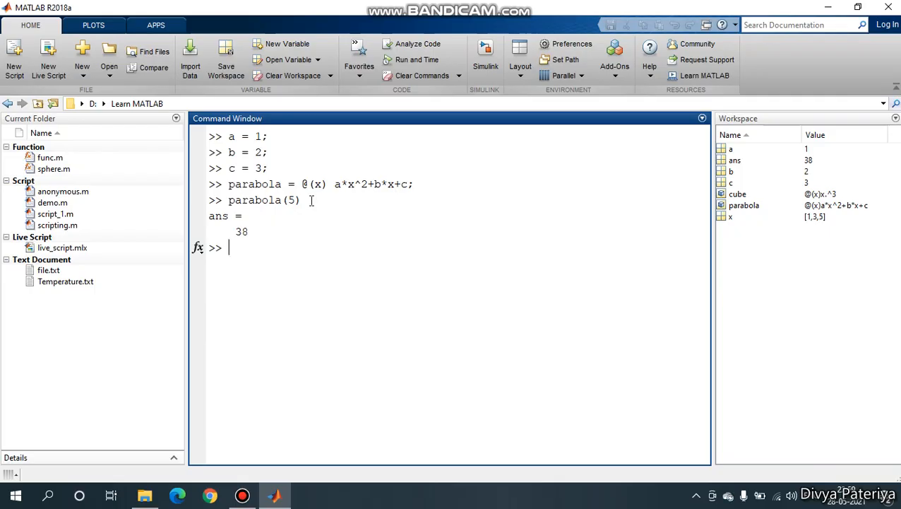
mouse_move(324, 325)
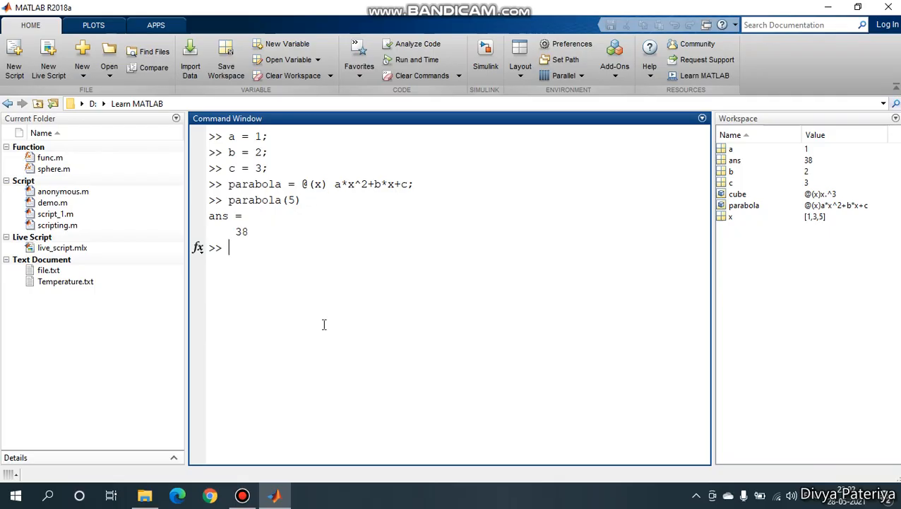
mouse_move(272, 261)
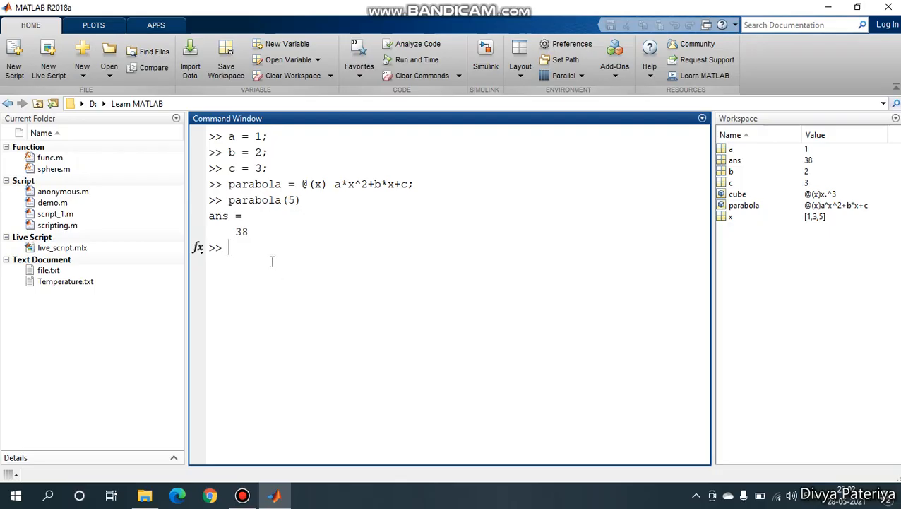